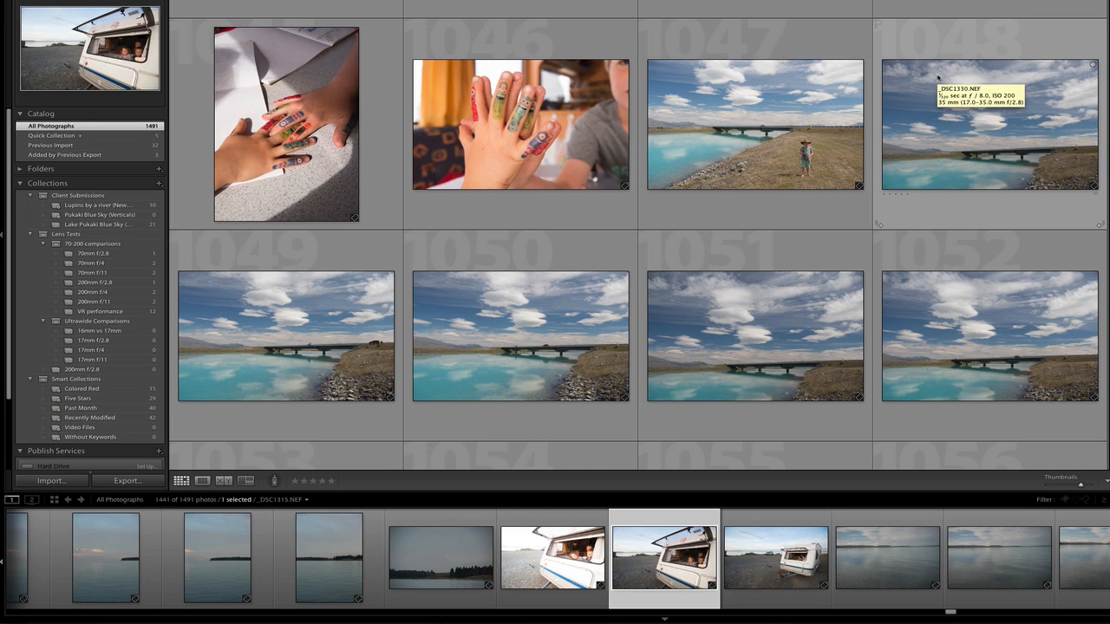
mouse_move(936, 78)
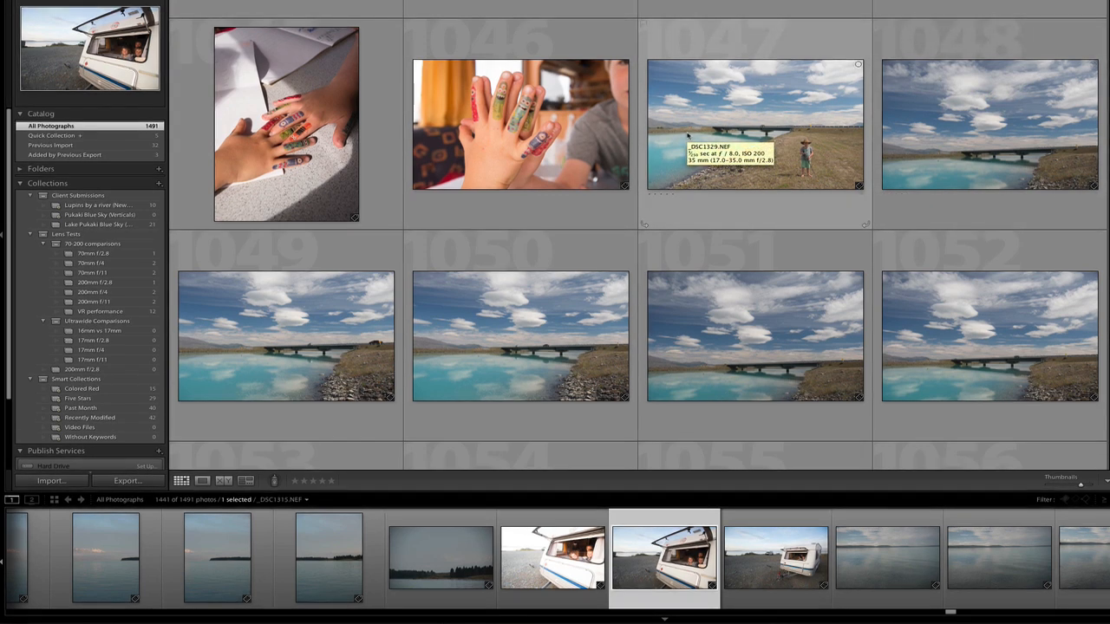
mouse_move(520, 124)
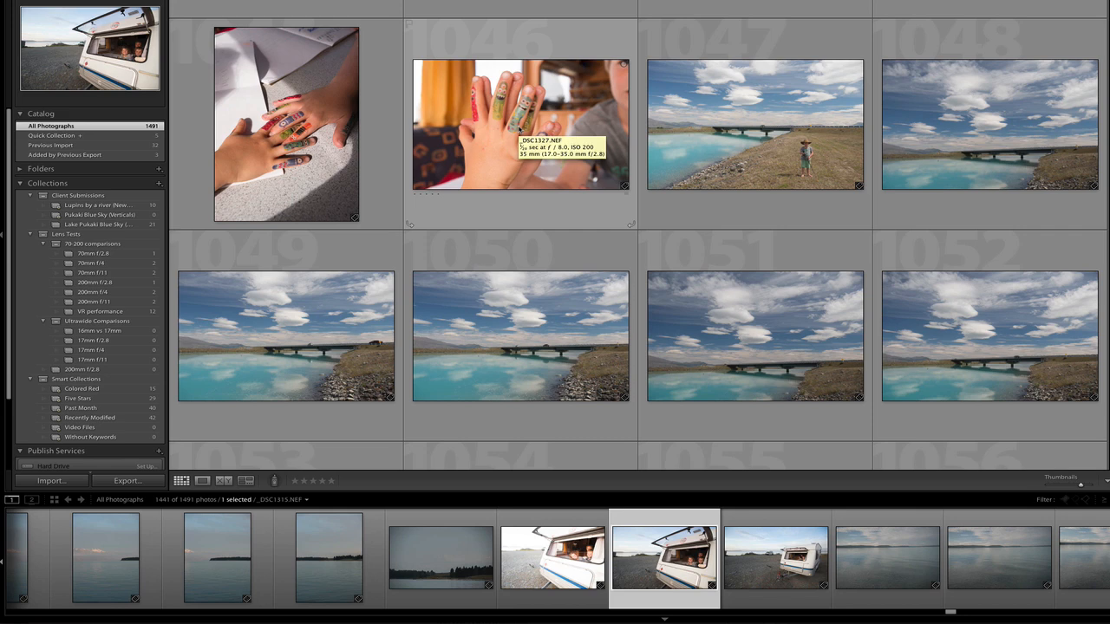
mouse_move(287, 124)
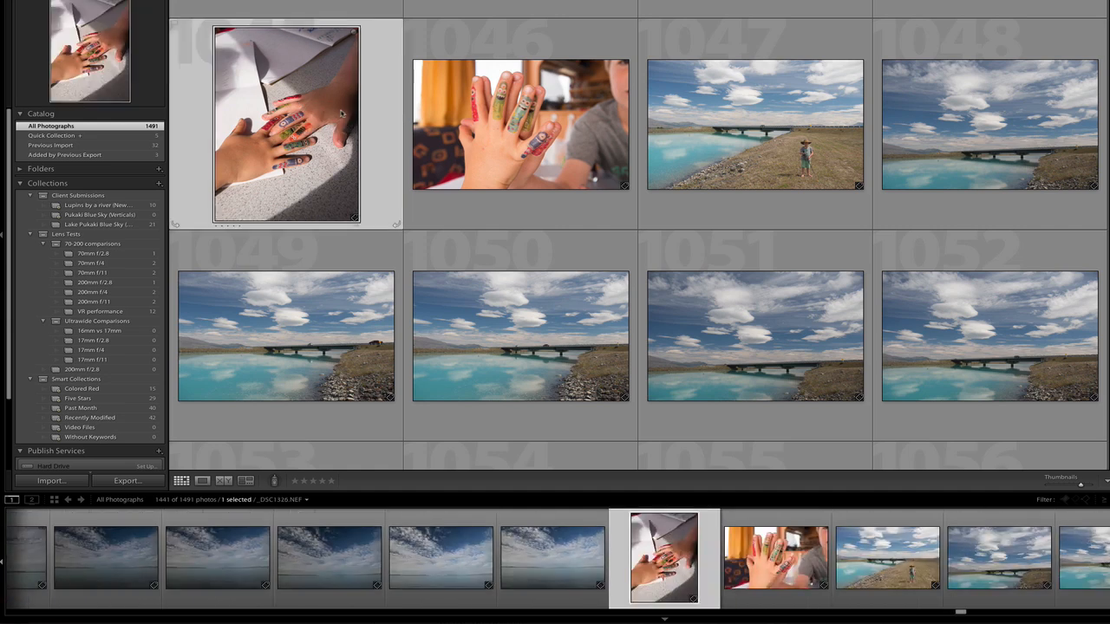
mouse_move(984, 351)
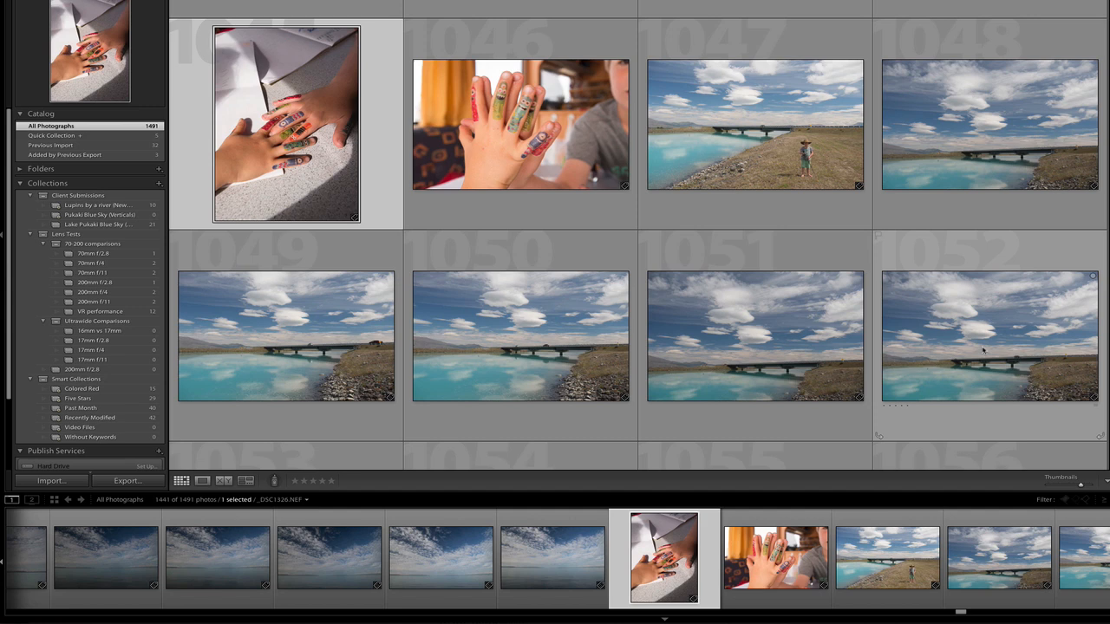
mouse_move(978, 345)
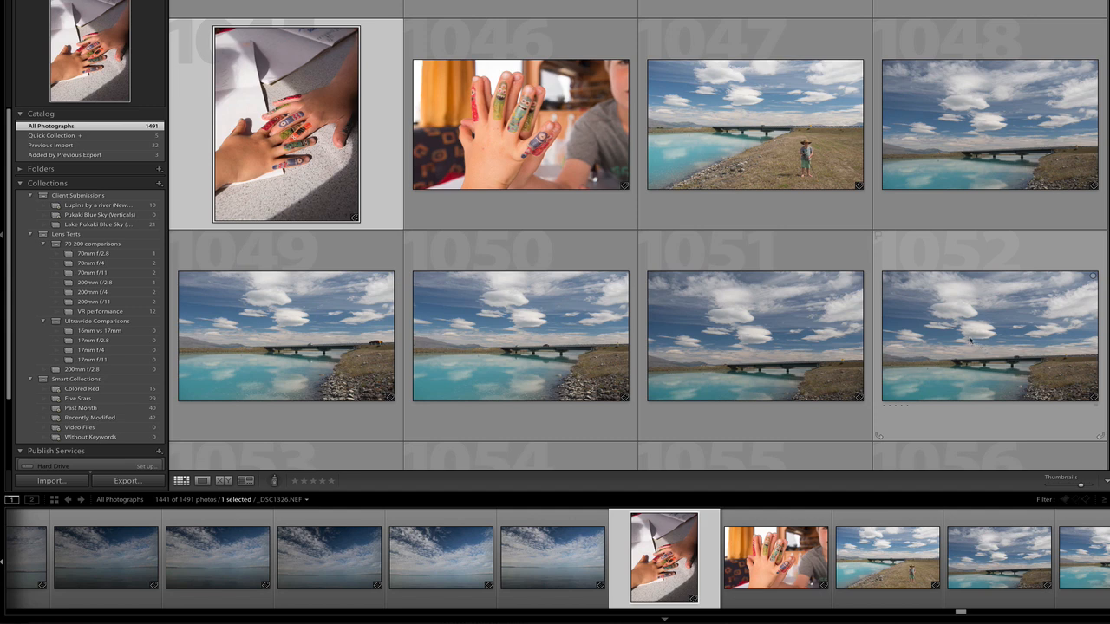
mouse_move(989, 335)
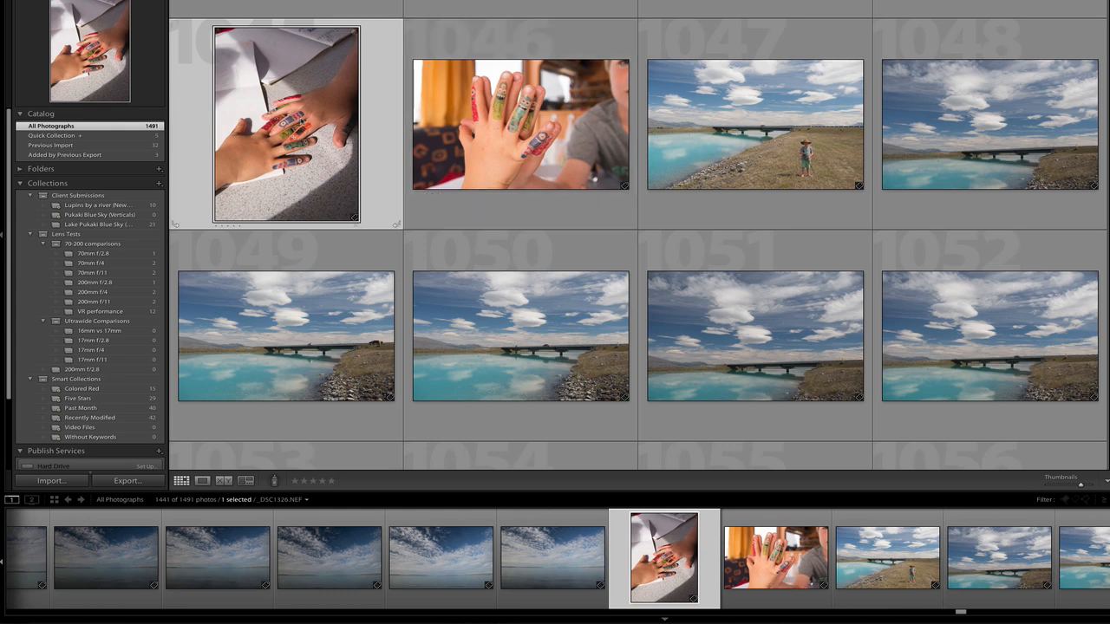
mouse_move(286, 138)
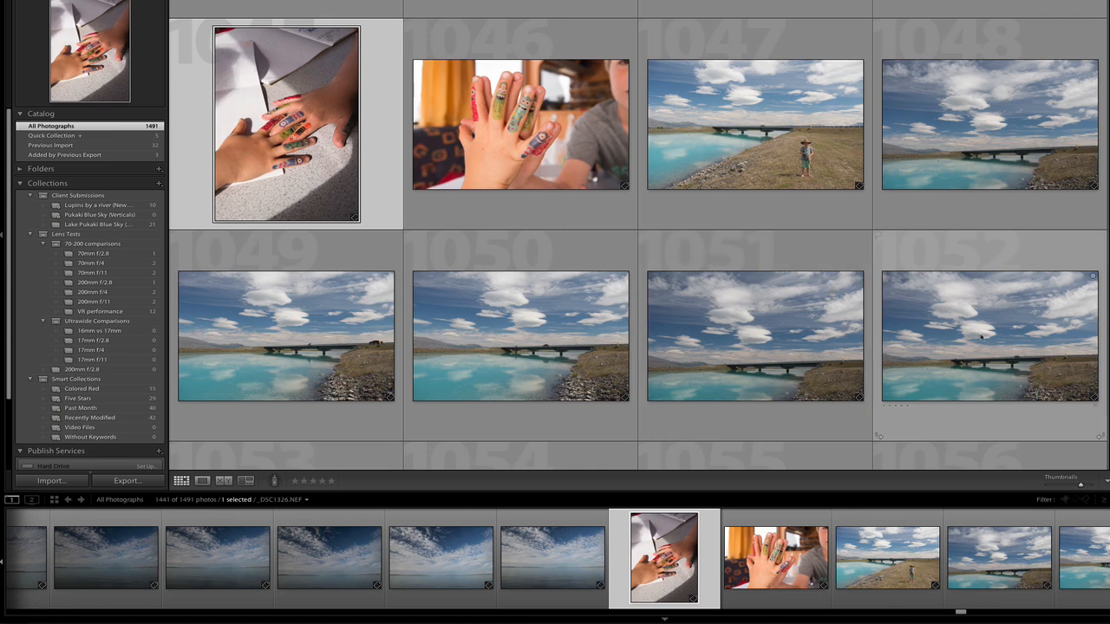
mouse_move(981, 339)
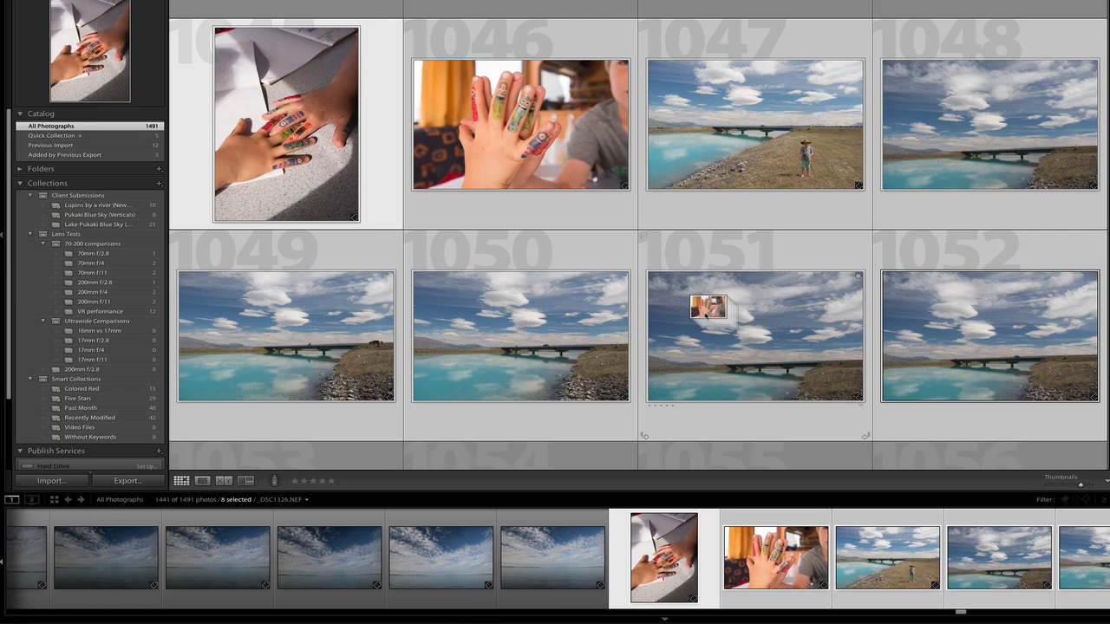
mouse_move(733, 314)
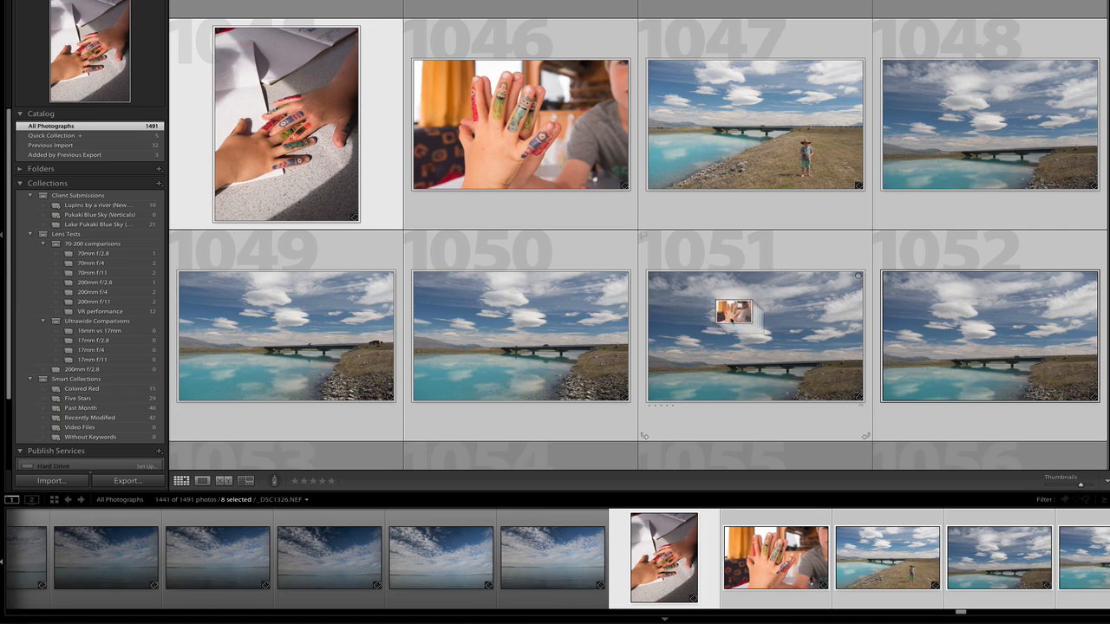
mouse_move(733, 321)
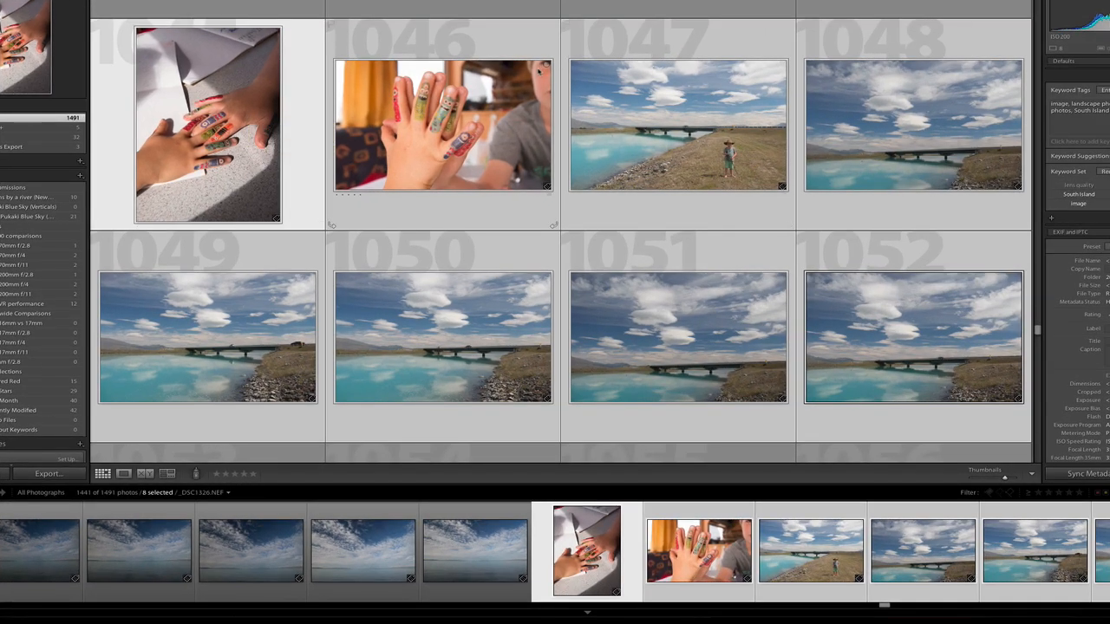
mouse_move(621, 7)
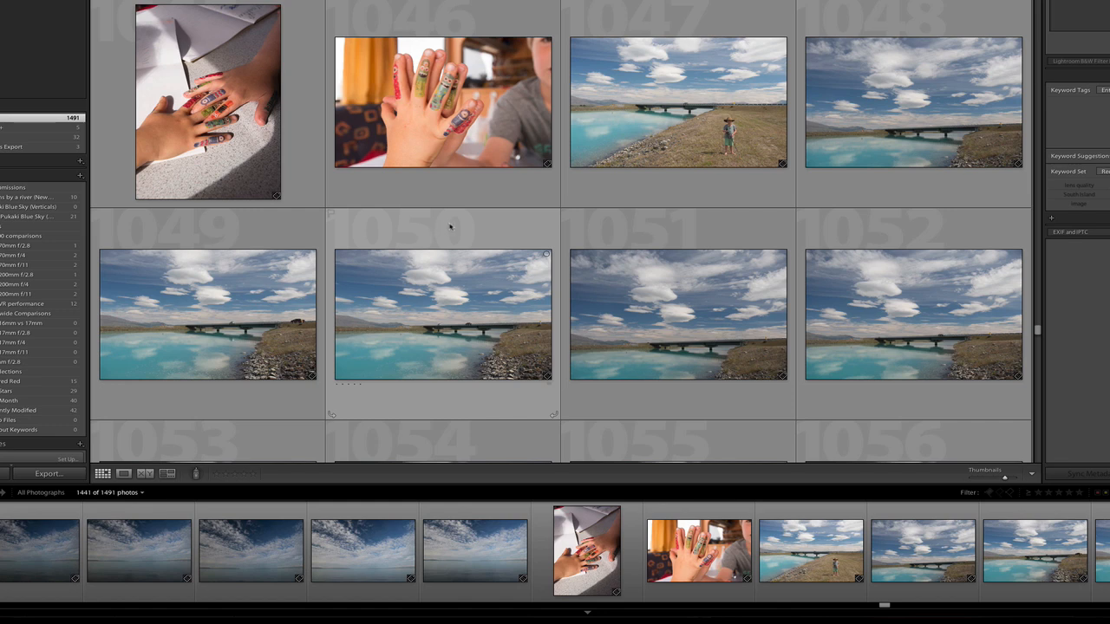
mouse_move(449, 226)
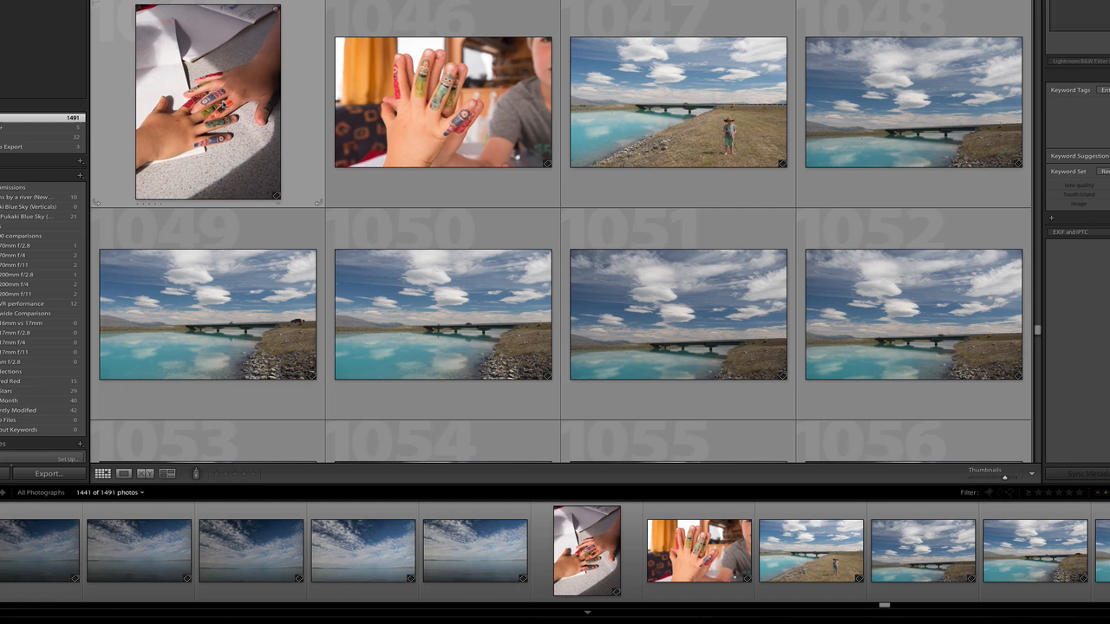
Select the hands-on-paper photo, then add river photos 1047 and 1050–1052
left_click(209, 102)
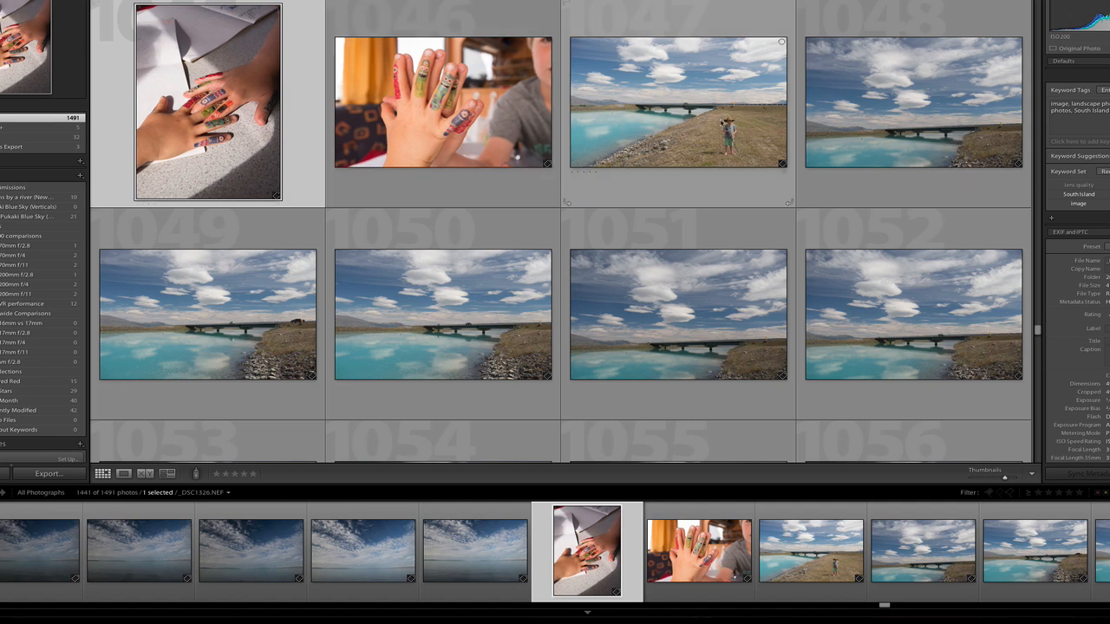
mouse_move(911, 265)
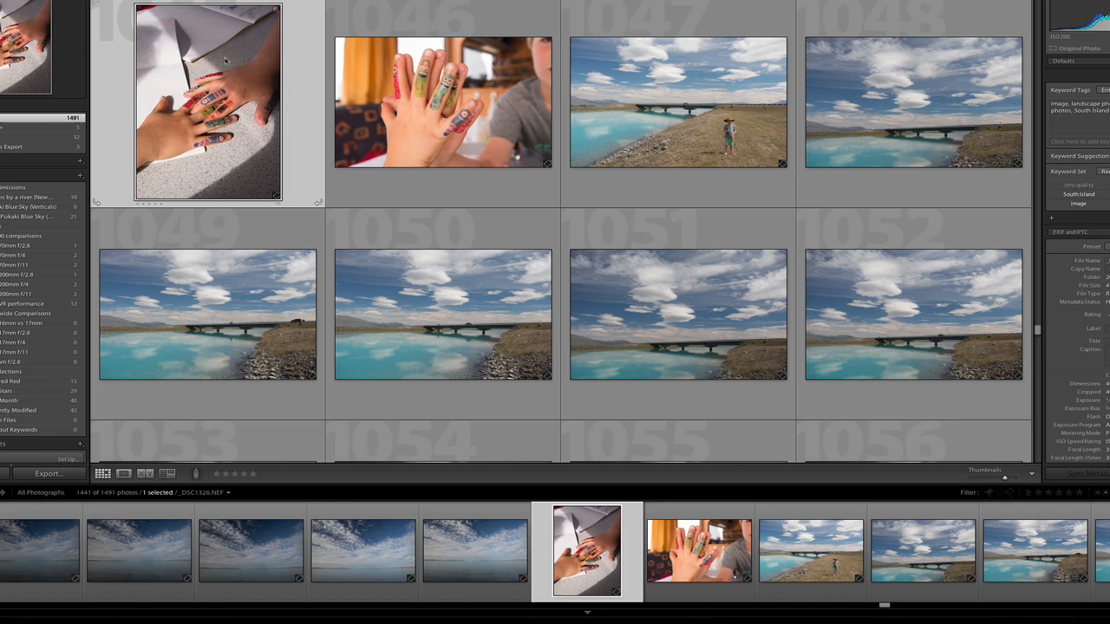
mouse_move(221, 61)
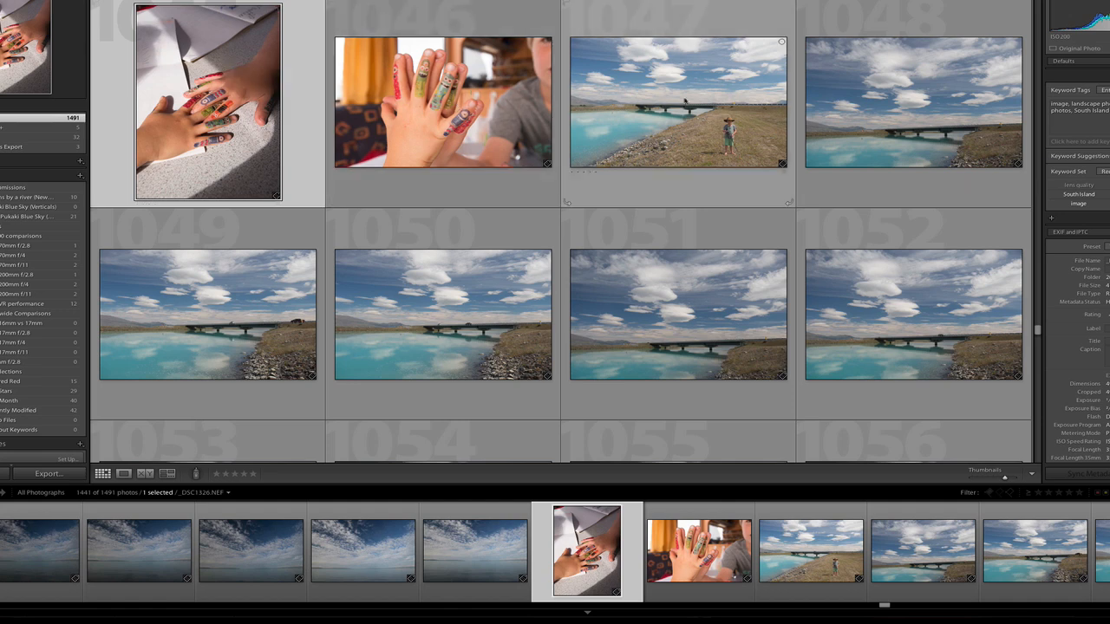
left_click(914, 315)
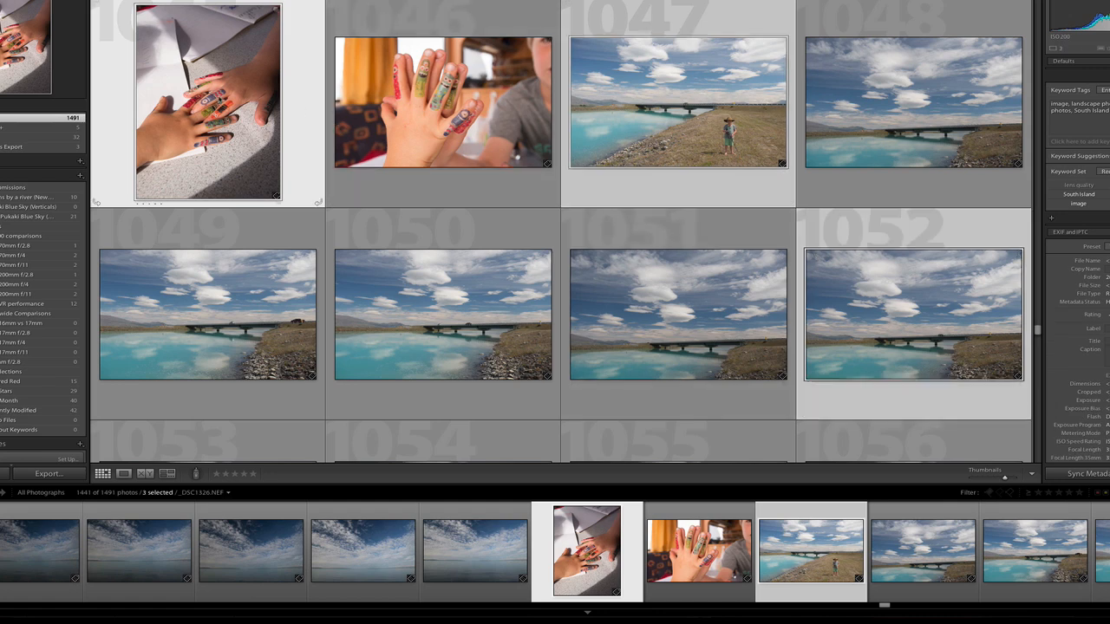
mouse_move(801, 240)
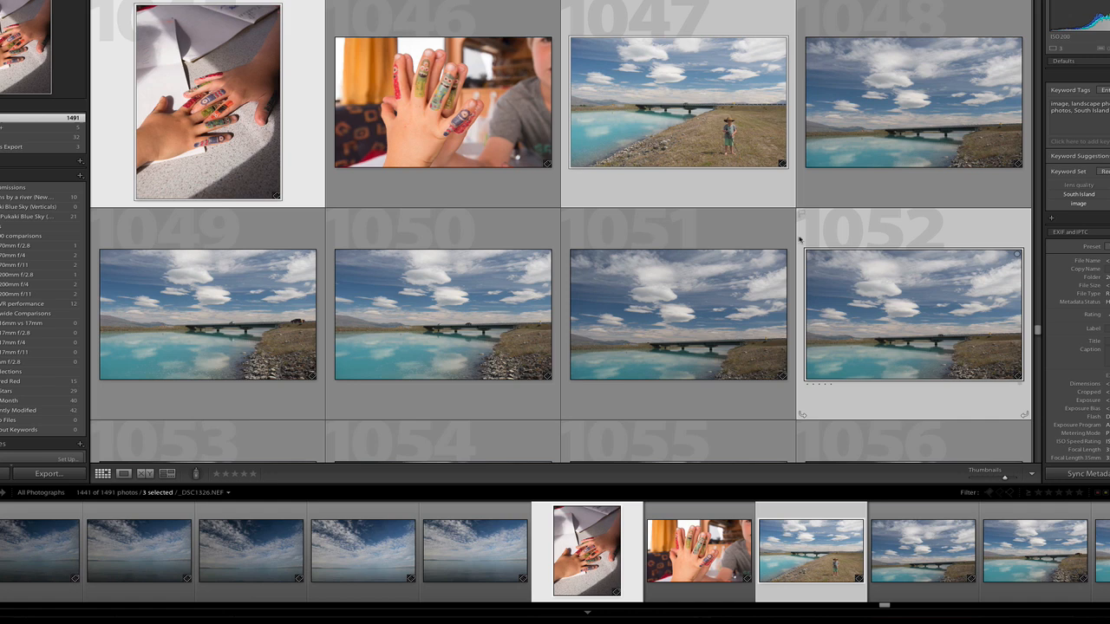
mouse_move(852, 272)
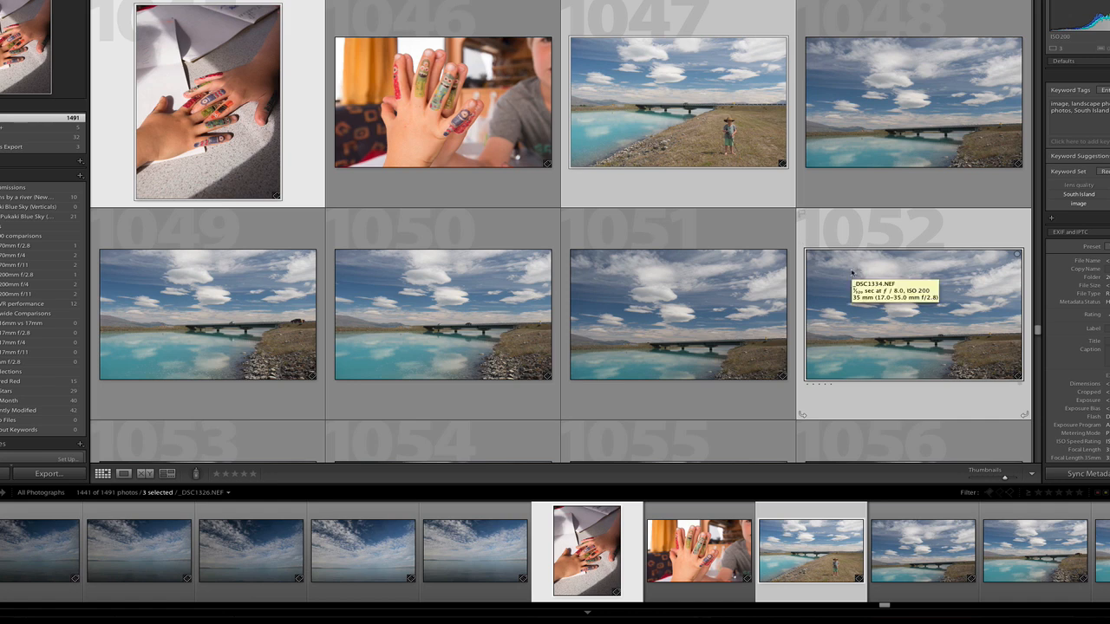
mouse_move(892, 291)
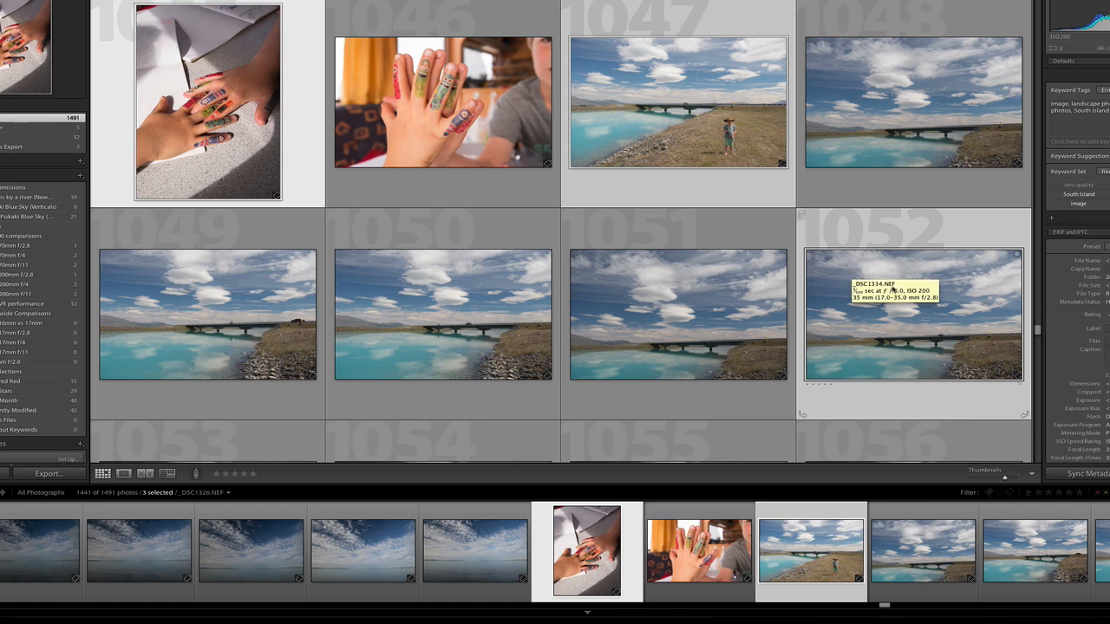
mouse_move(705, 115)
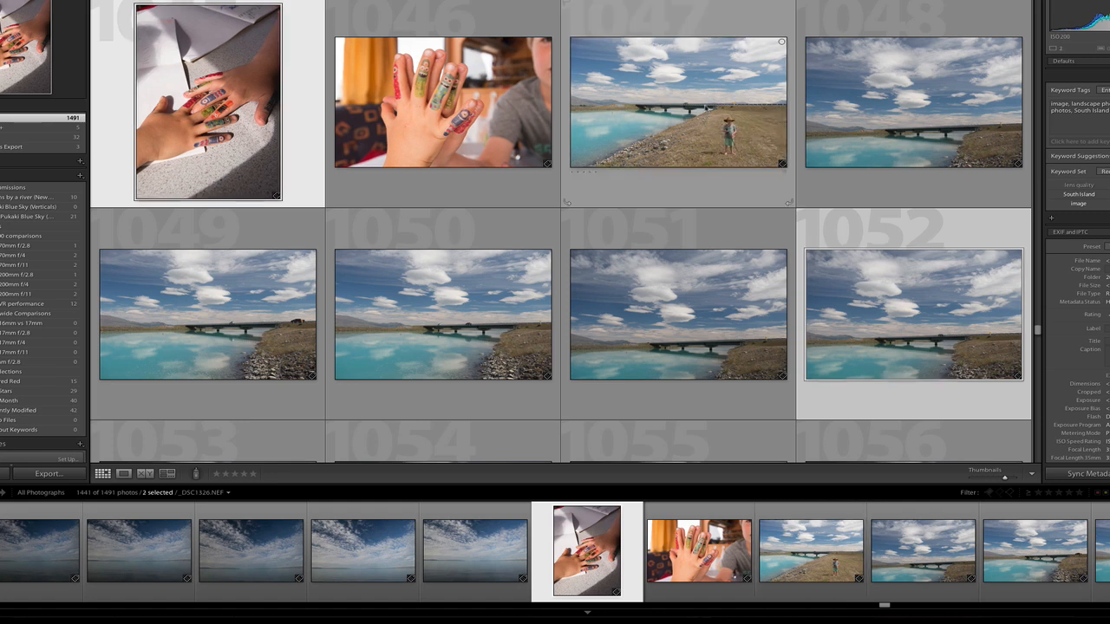
left_click(442, 314)
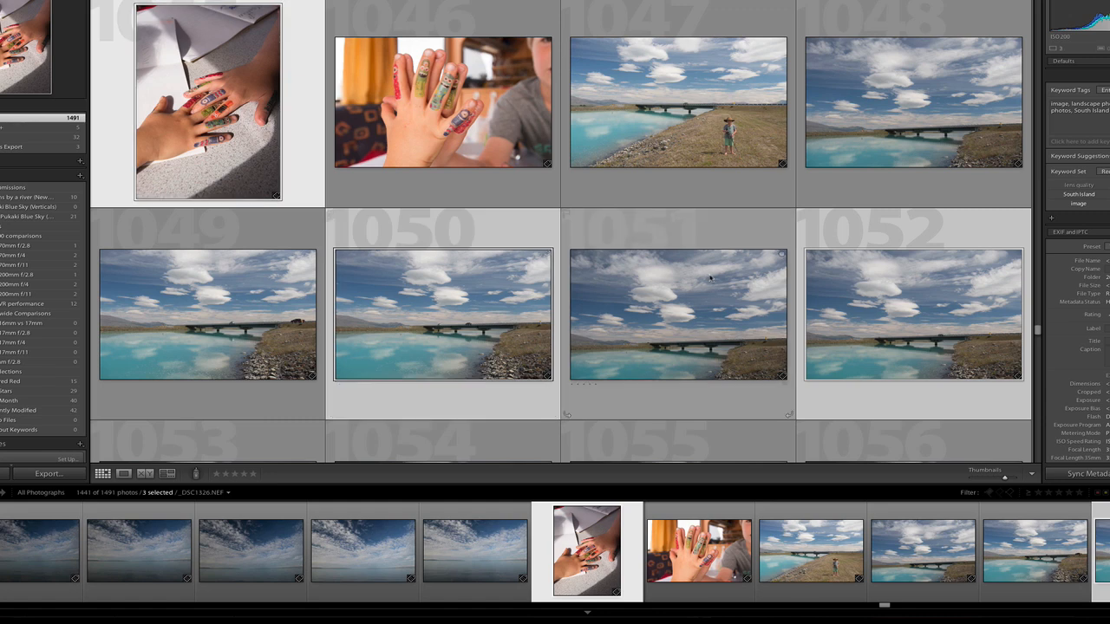
mouse_move(710, 276)
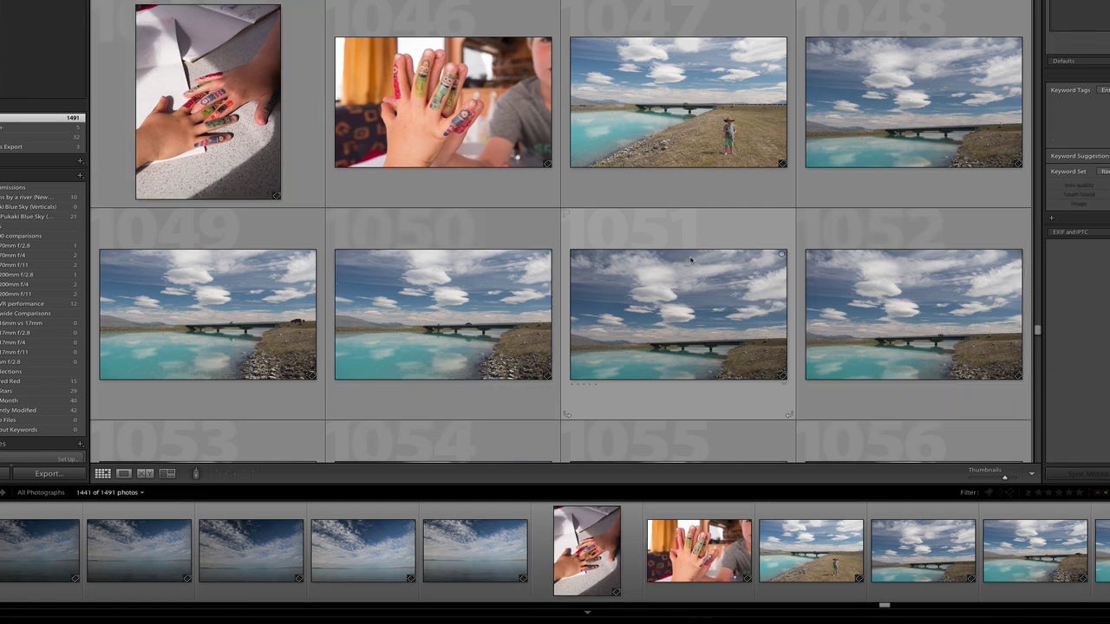
Select a range from the hands photo, then reduce the selection to river photo 1047 (_DSC1332.NEF)
left_click(209, 101)
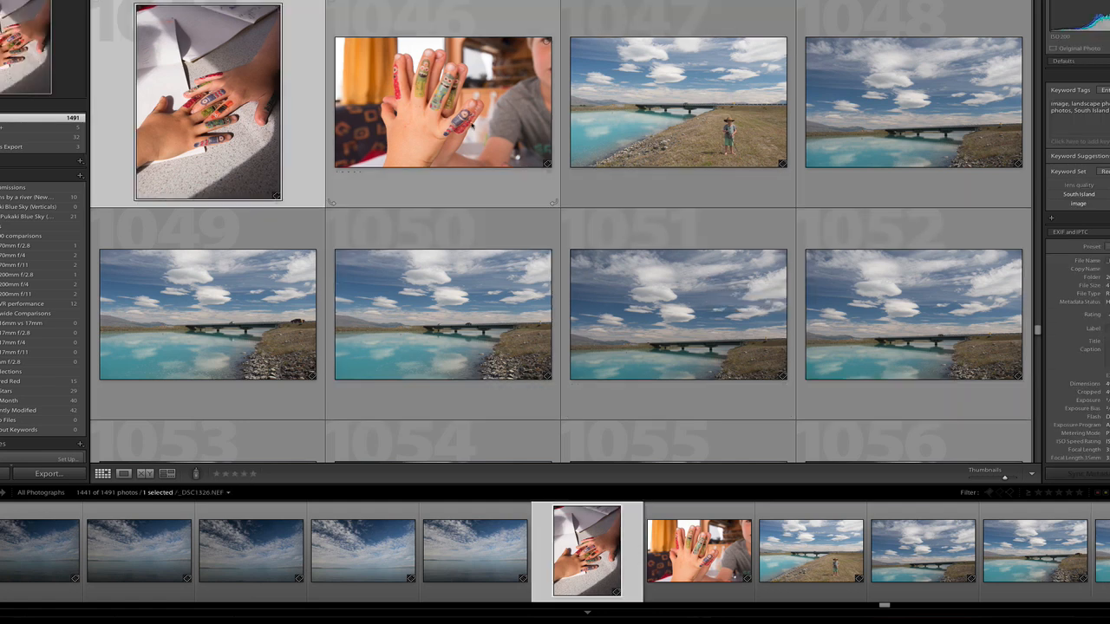
left_click(679, 315)
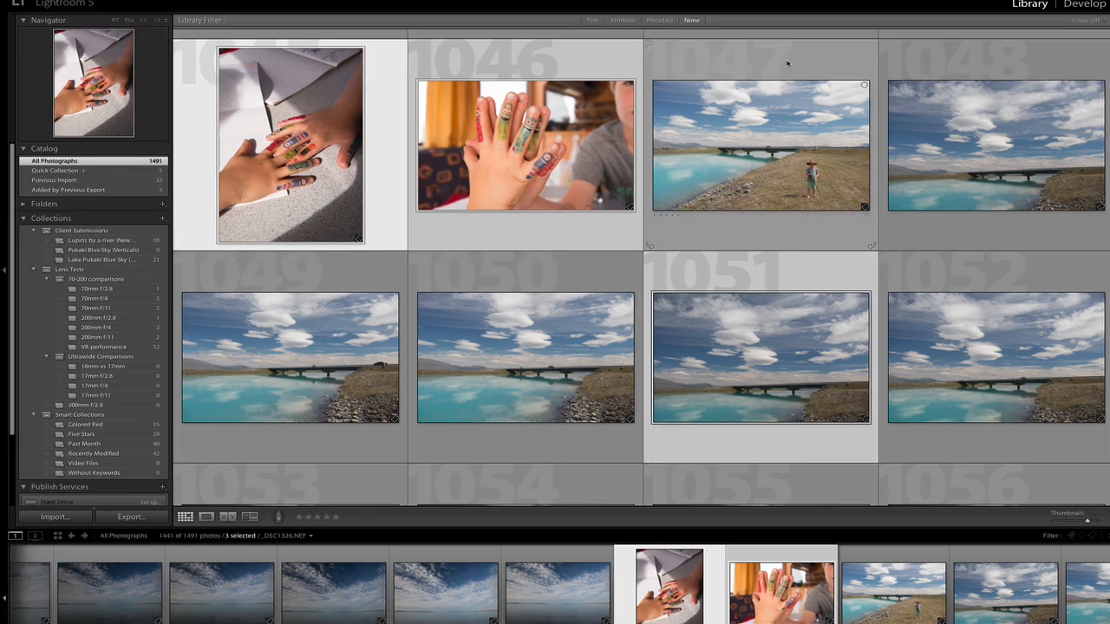
left_click(760, 145)
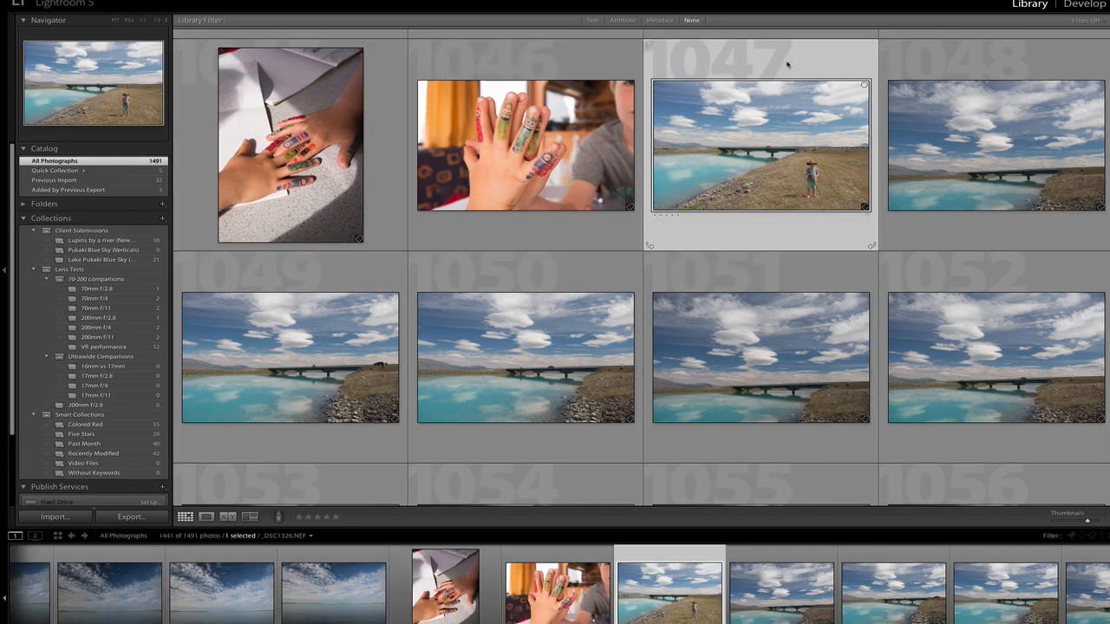
left_click(761, 358)
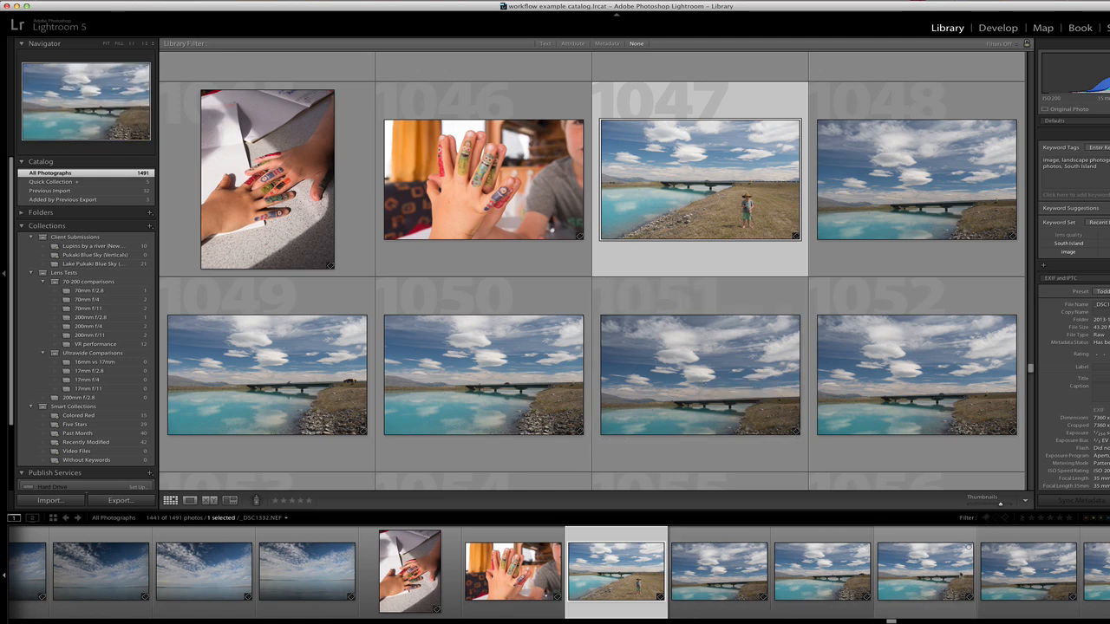
left_click(483, 375)
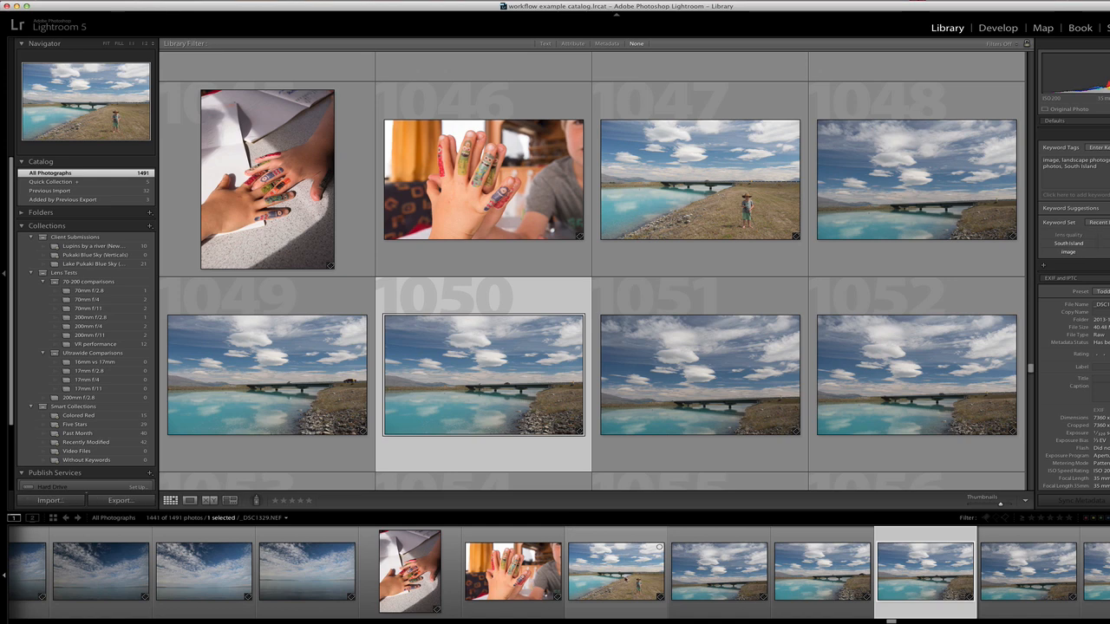
left_click(700, 180)
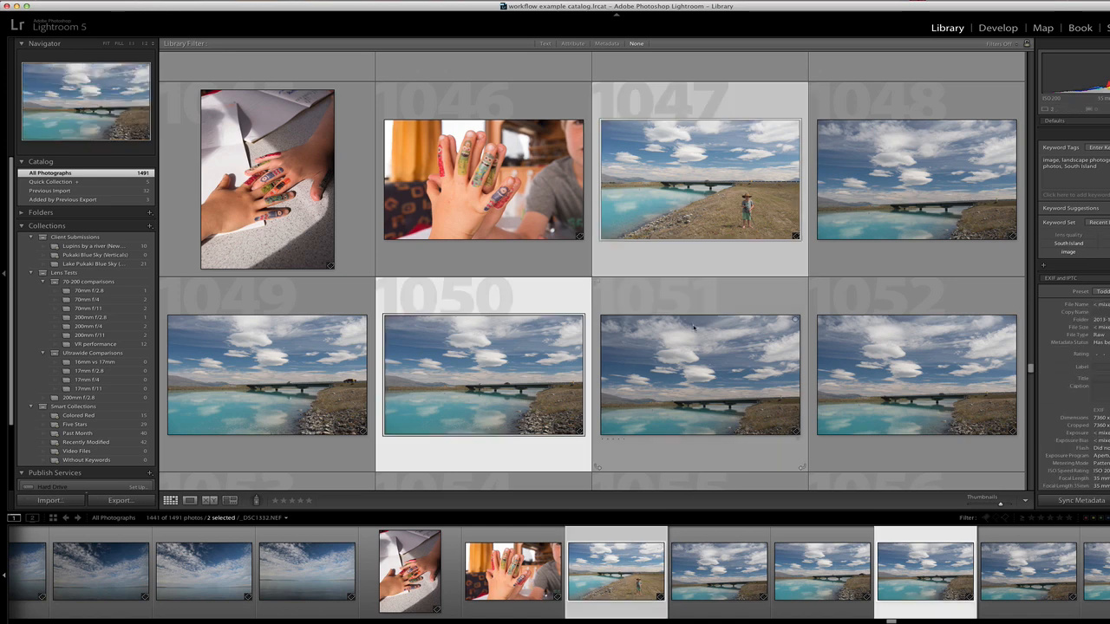
left_click(483, 375)
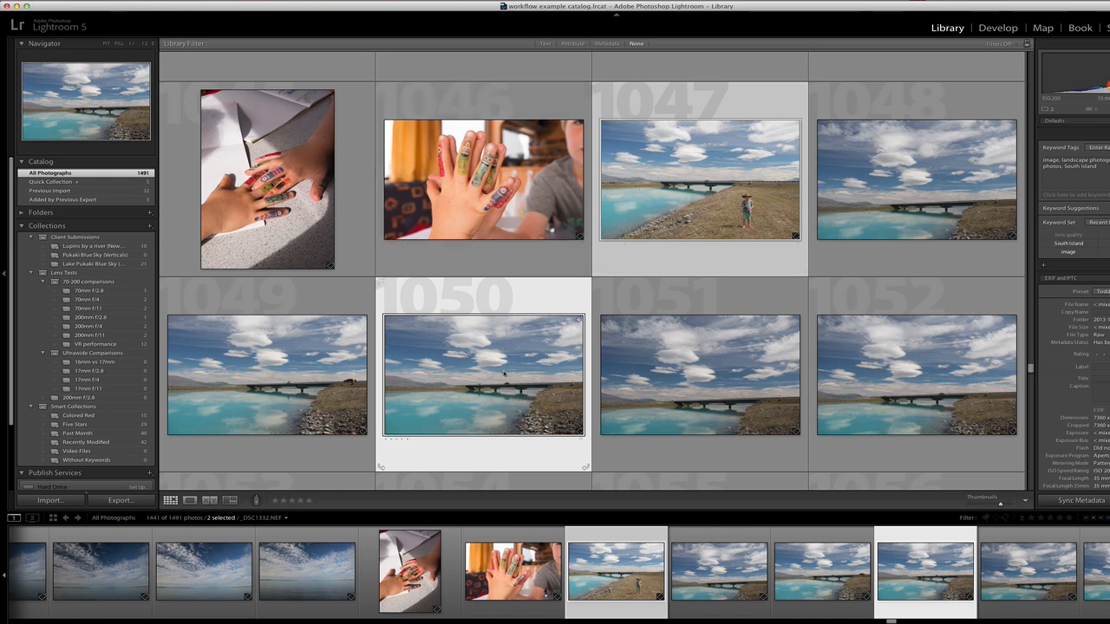
left_click(483, 179)
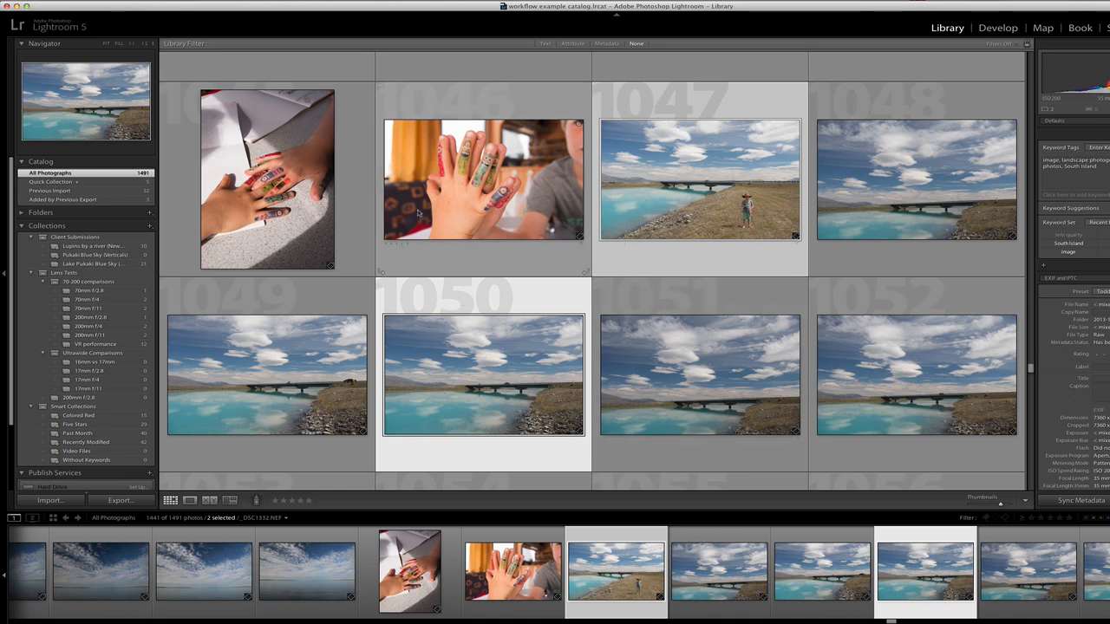
left_click(484, 180)
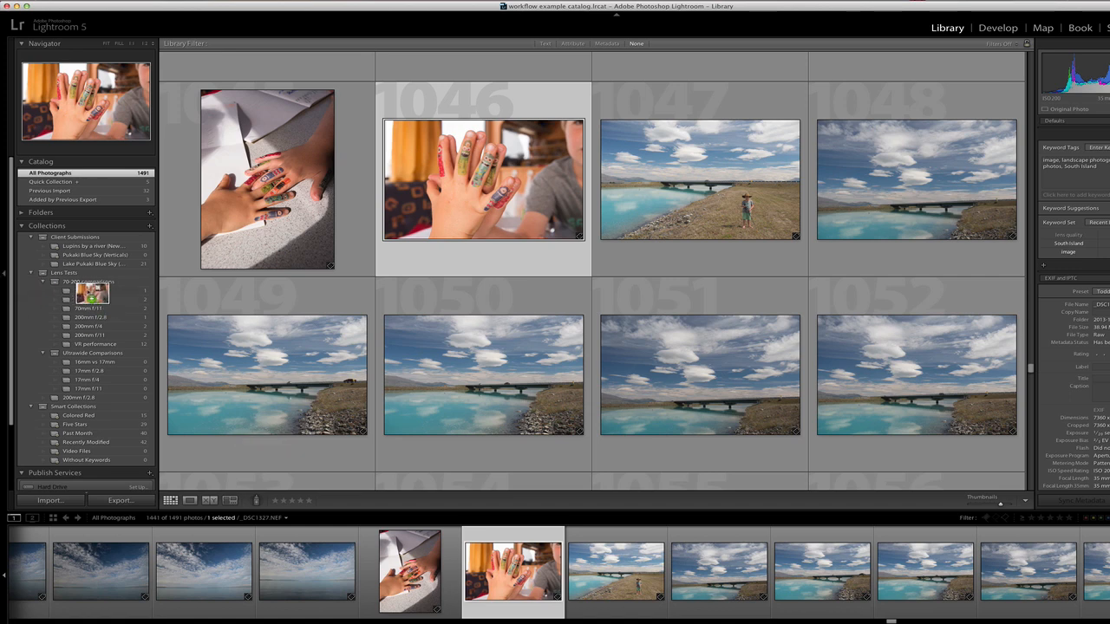
mouse_move(536, 376)
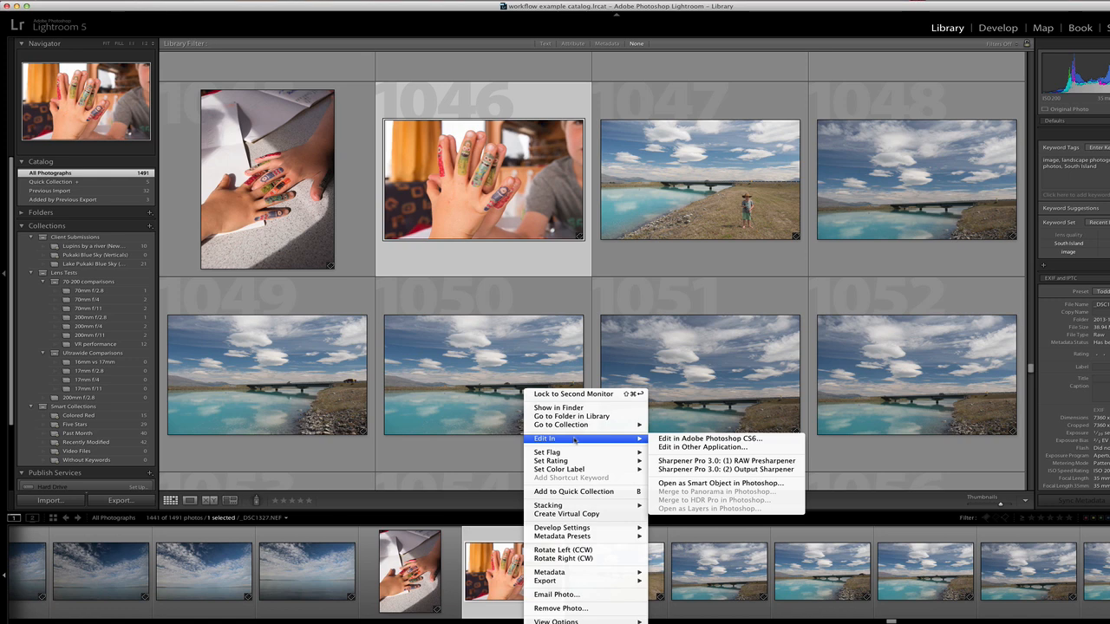
left_click(705, 307)
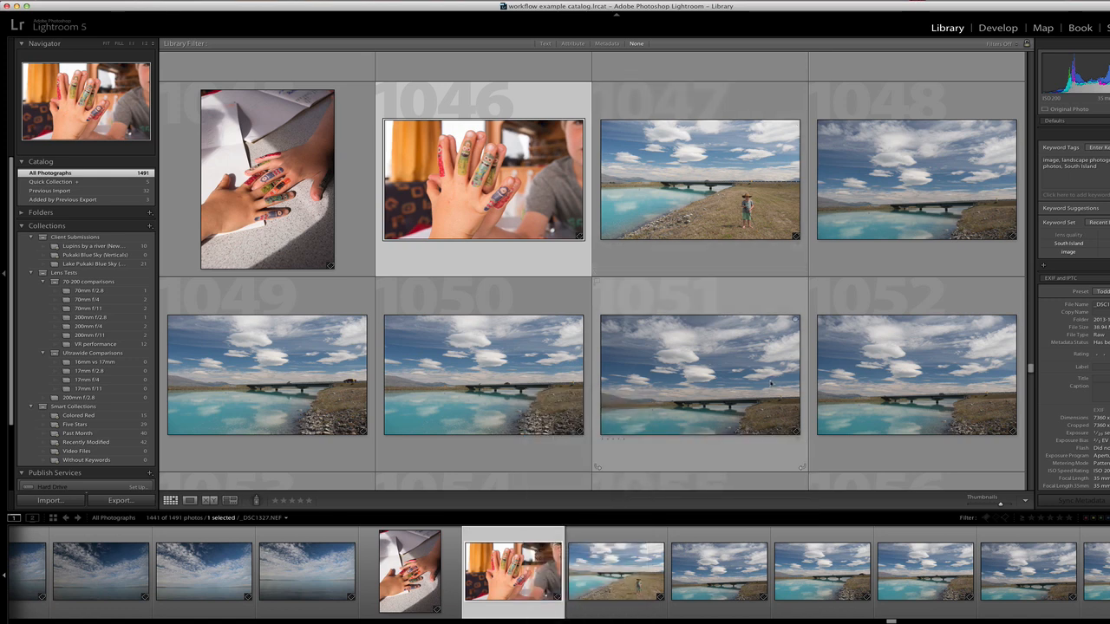
left_click(700, 179)
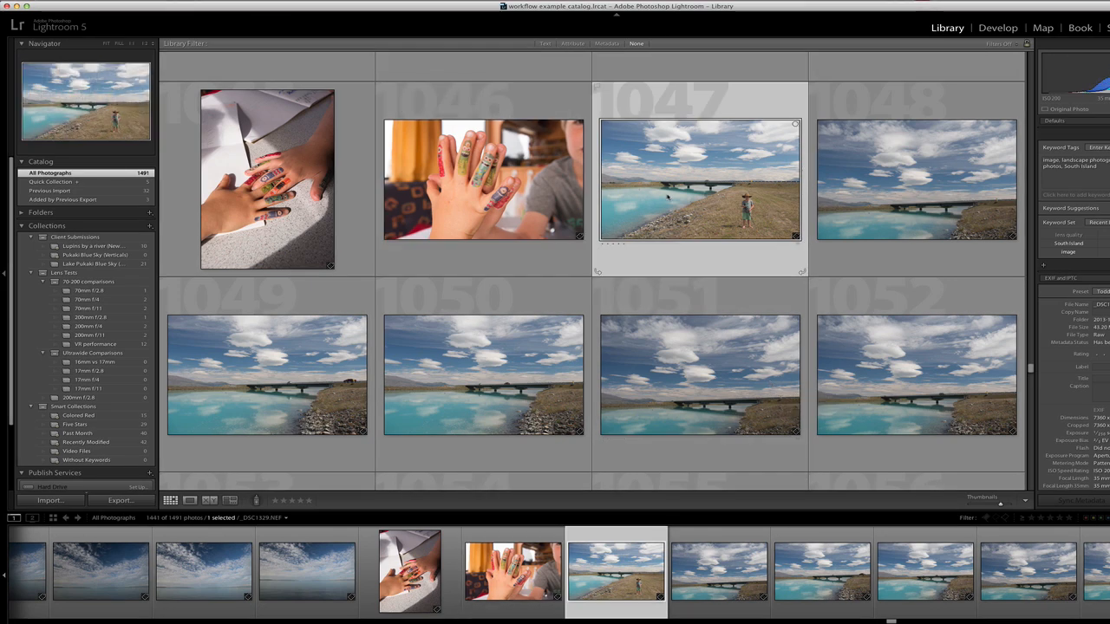
mouse_move(700, 179)
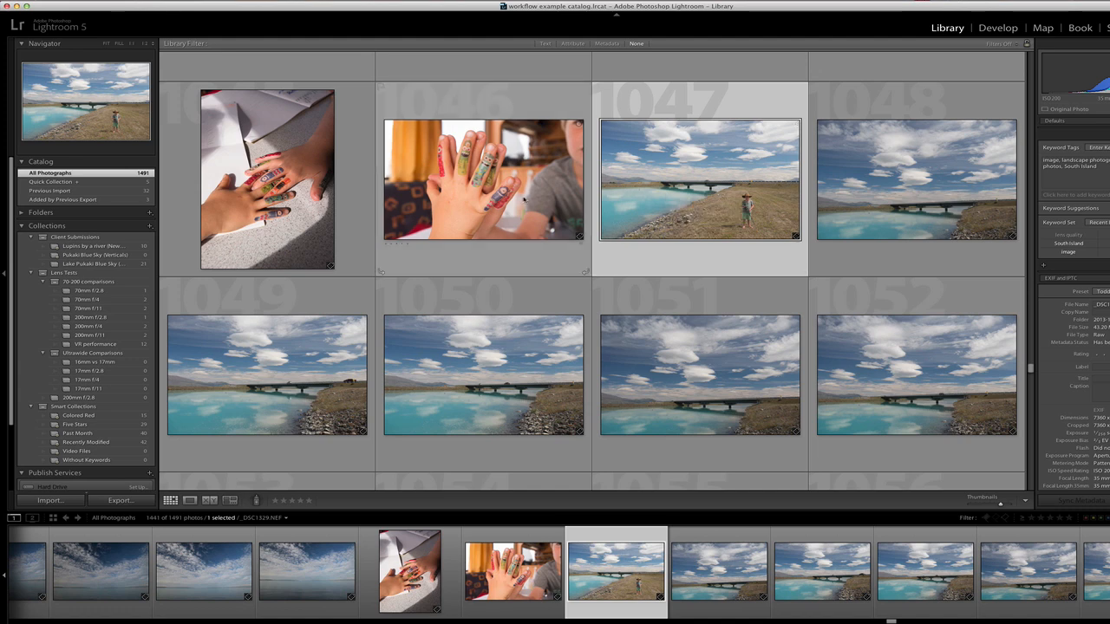
Select photos 1045 through 1047 as a range, then add photos 1051 and 1049
left_click(267, 180)
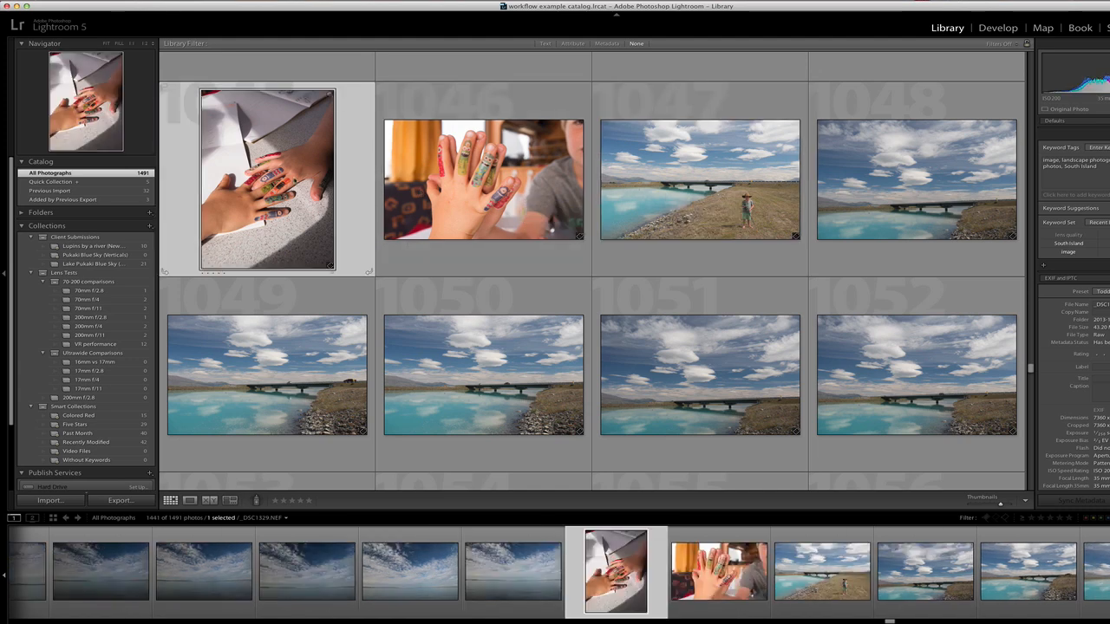
left_click(700, 180)
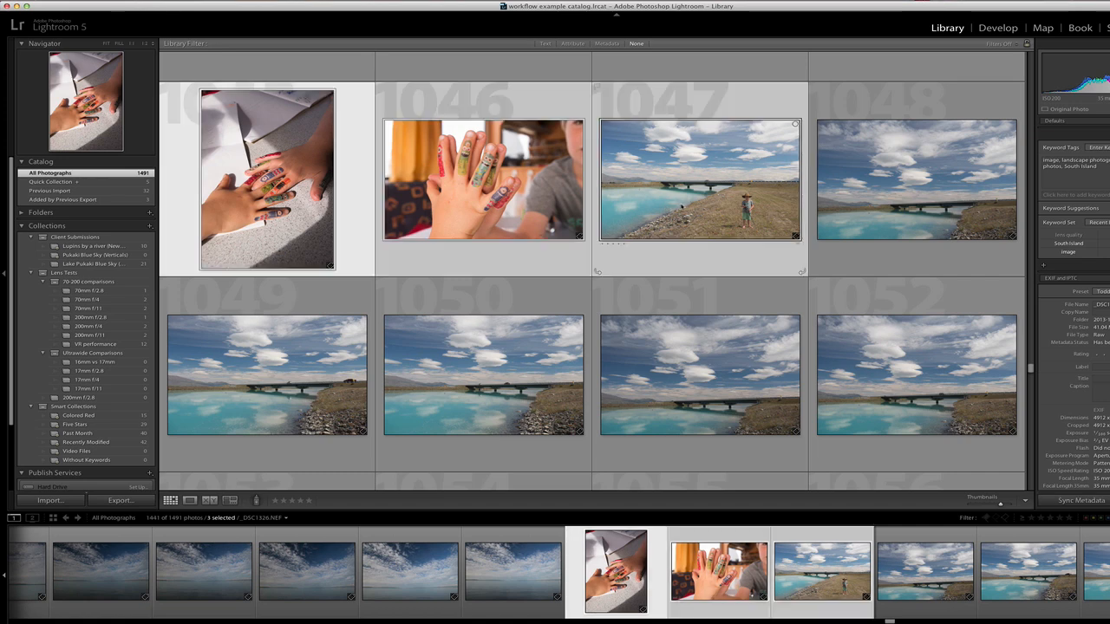
left_click(700, 376)
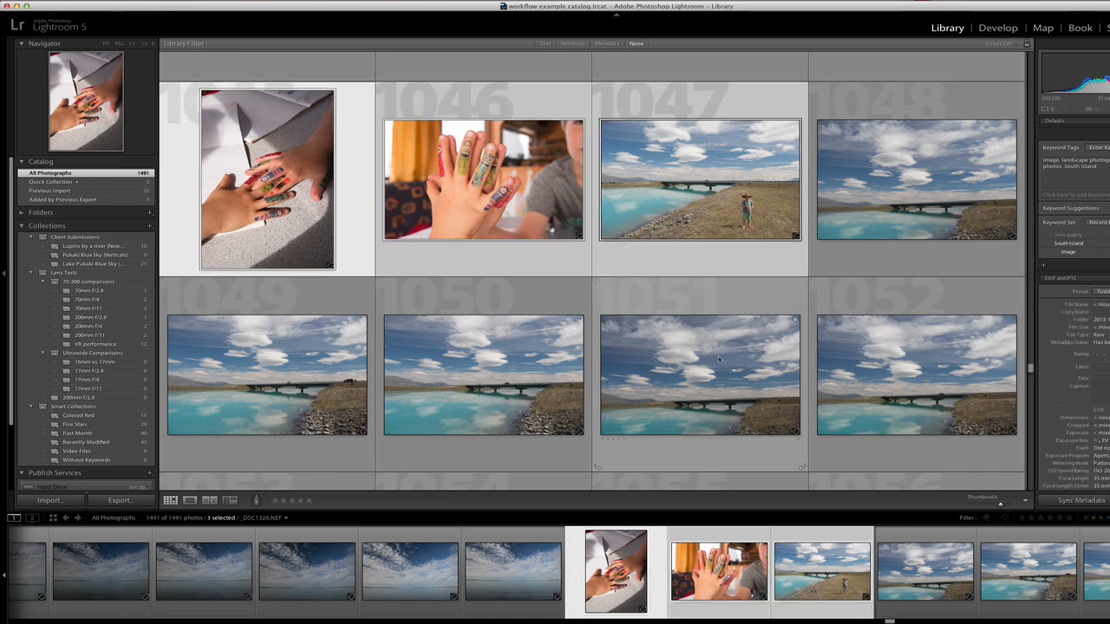
mouse_move(719, 360)
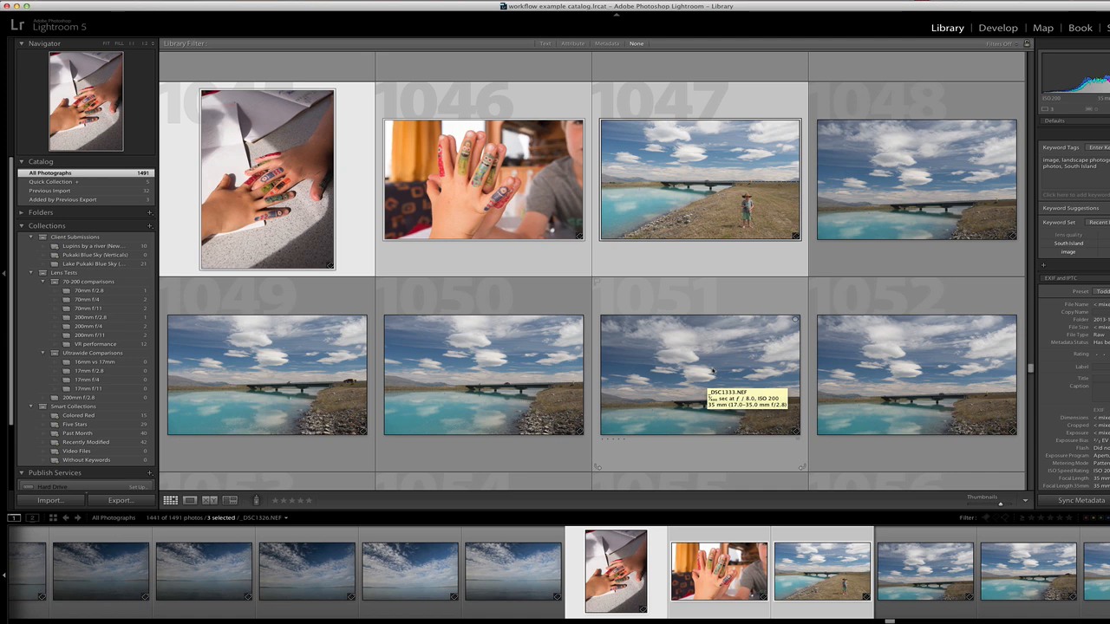
left_click(700, 376)
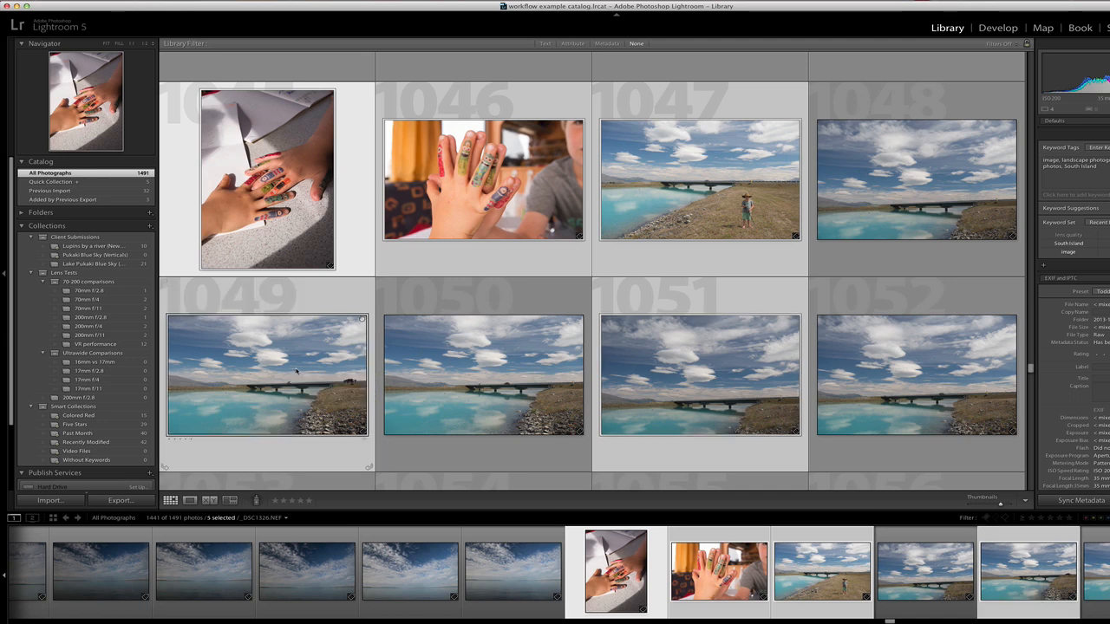
left_click(917, 376)
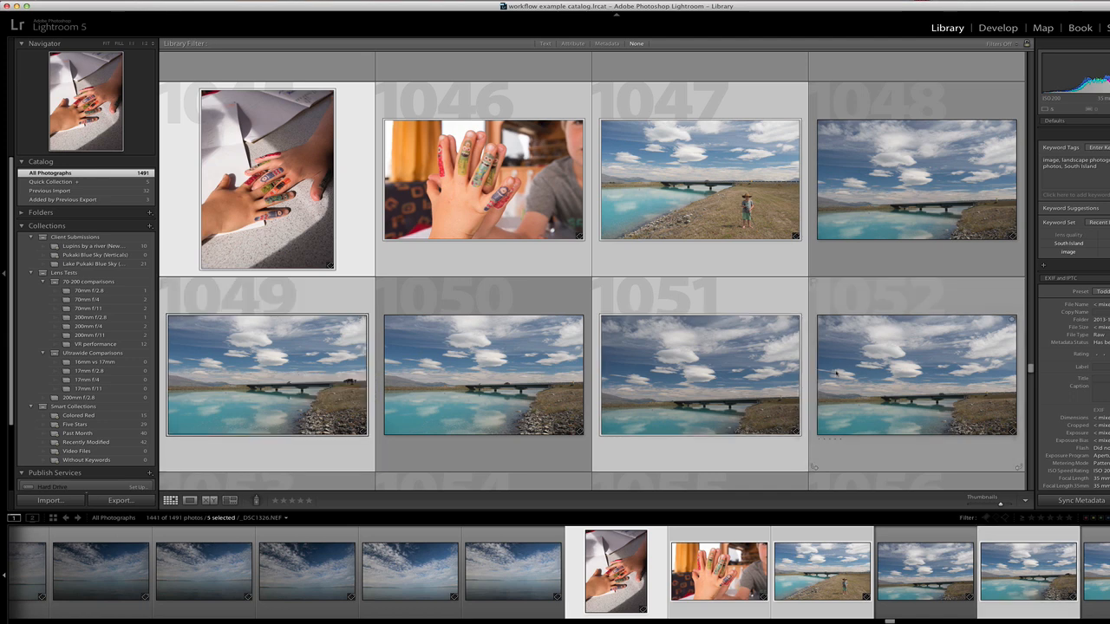
mouse_move(833, 356)
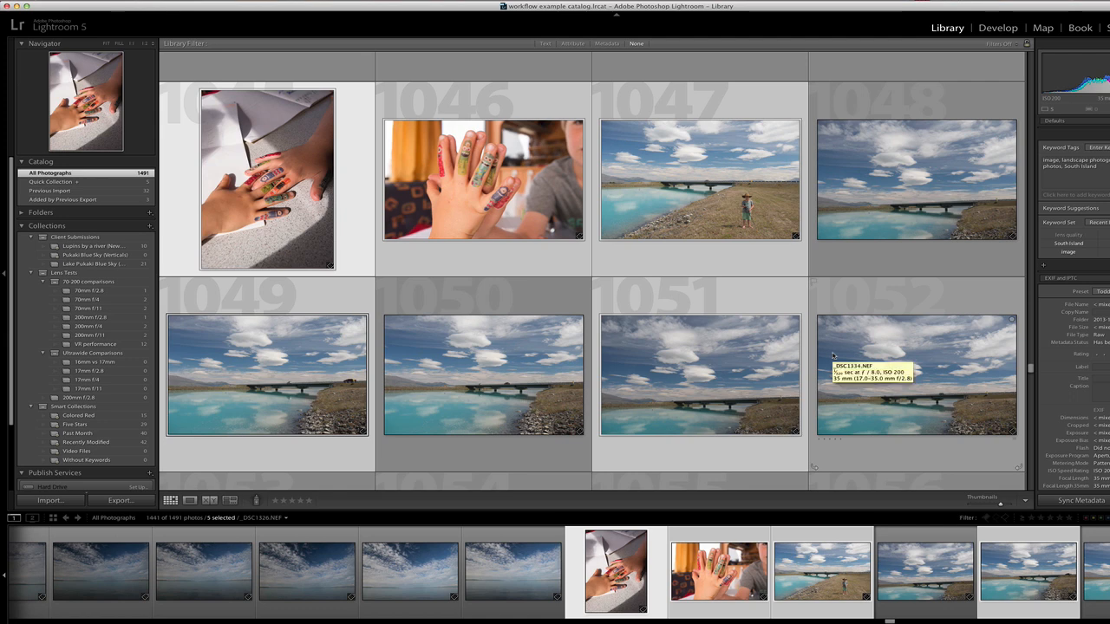